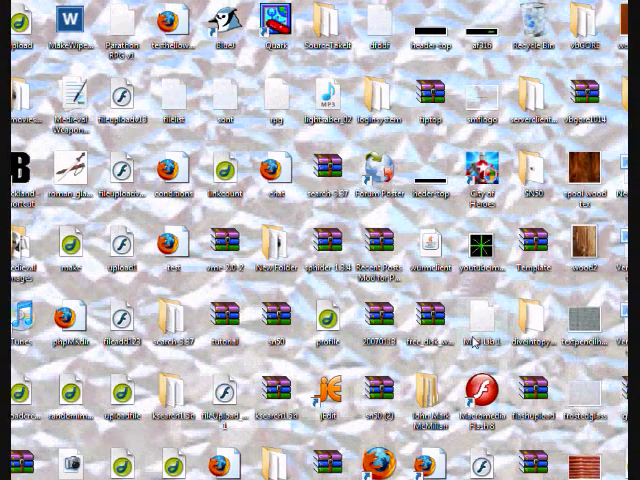
pyautogui.moveTo(470, 340)
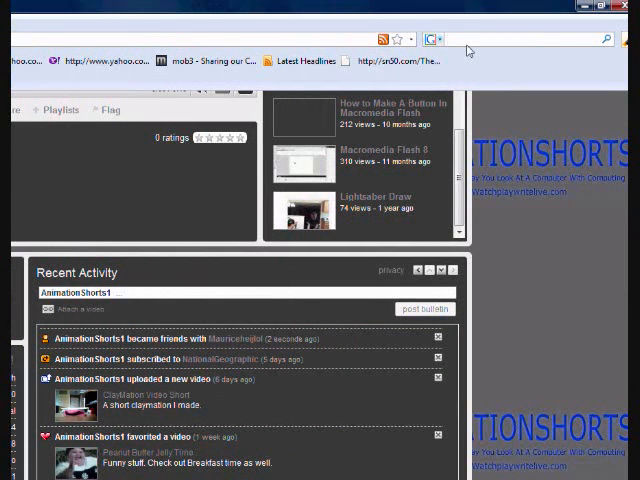
# Search Google for "smf" and open the Simple Machines Forum home page from the results.
pyautogui.write('smf')
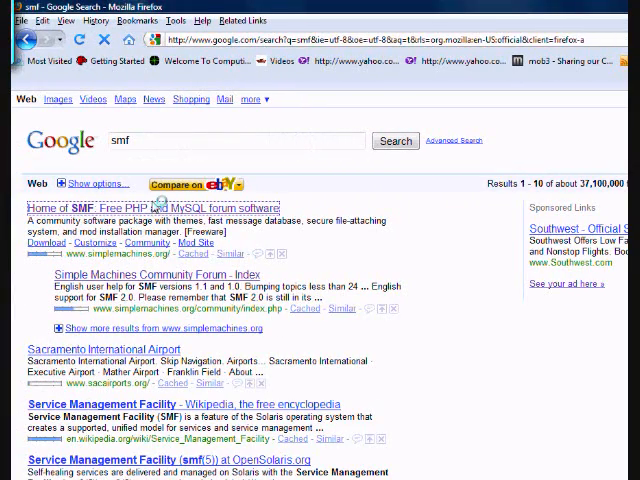
pyautogui.click(154, 208)
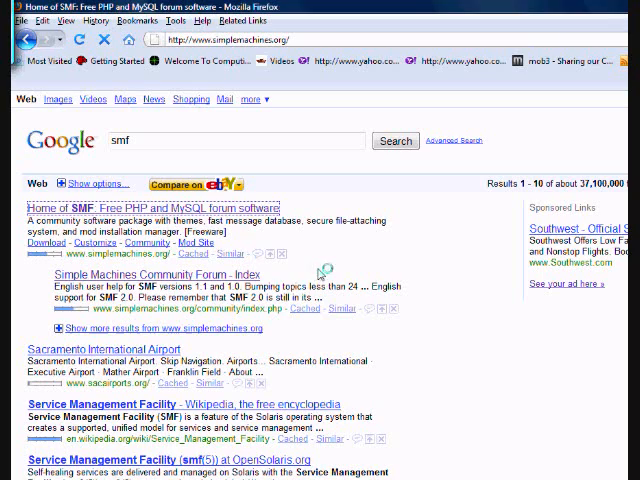
pyautogui.click(156, 208)
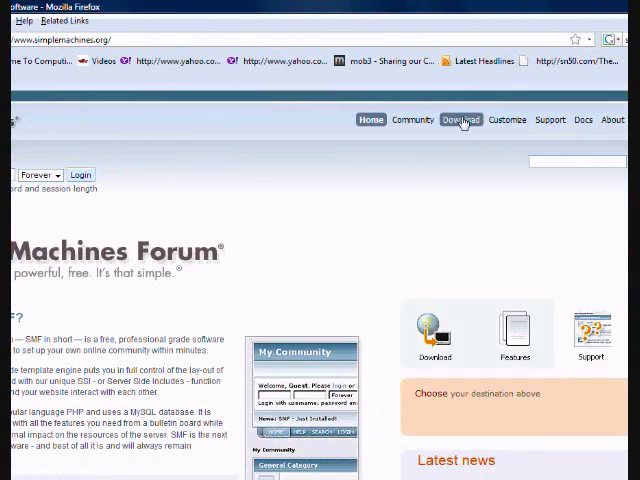
# Download the SMF full-install zip from the site's Download page and close the Downloads window.
pyautogui.click(460, 120)
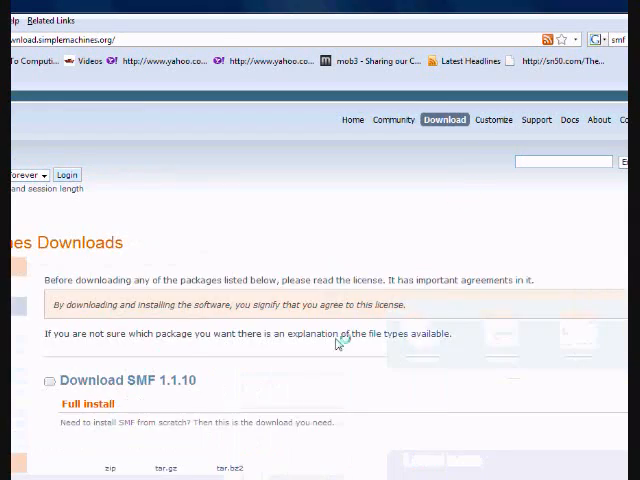
pyautogui.scroll(-3)
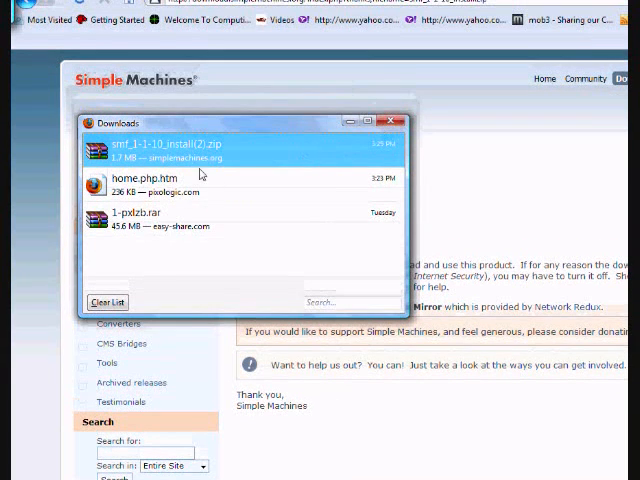
pyautogui.moveTo(364, 136)
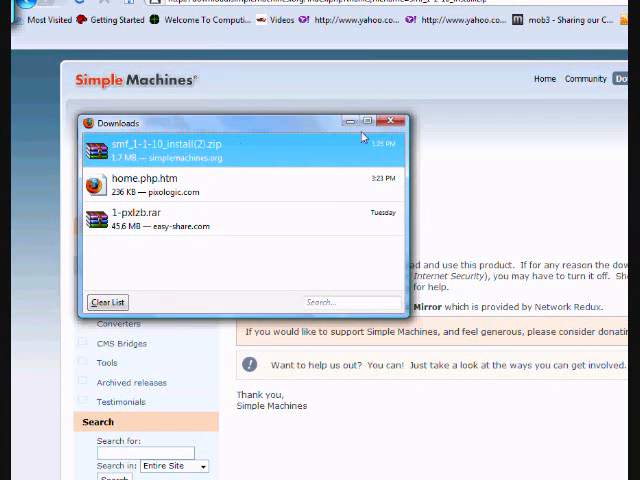
pyautogui.click(400, 122)
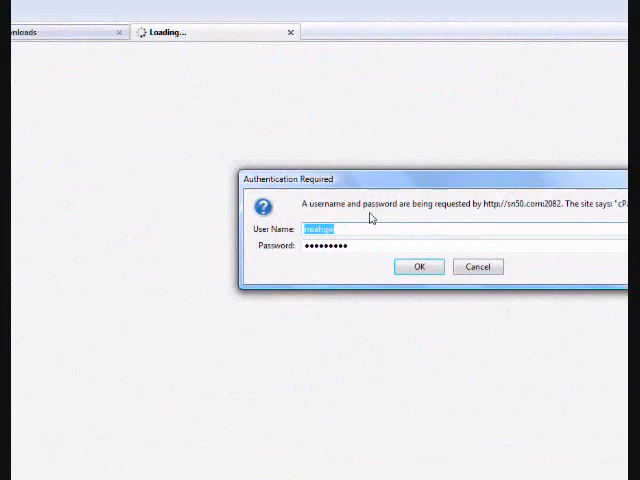
# Sign in to cPanel and open File Manager at the Web Root (public_html).
pyautogui.click(420, 266)
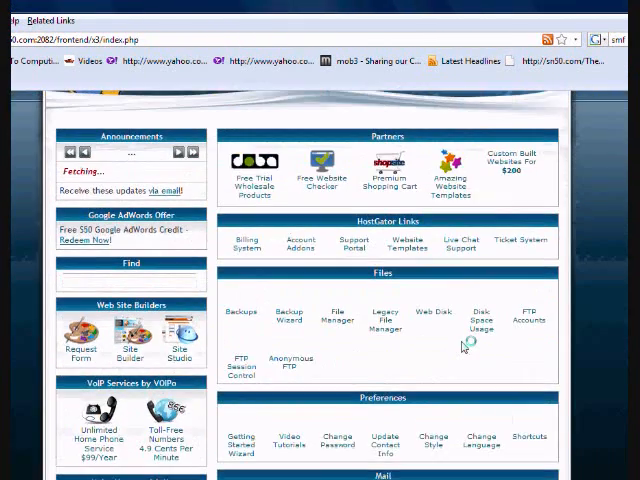
pyautogui.scroll(-3)
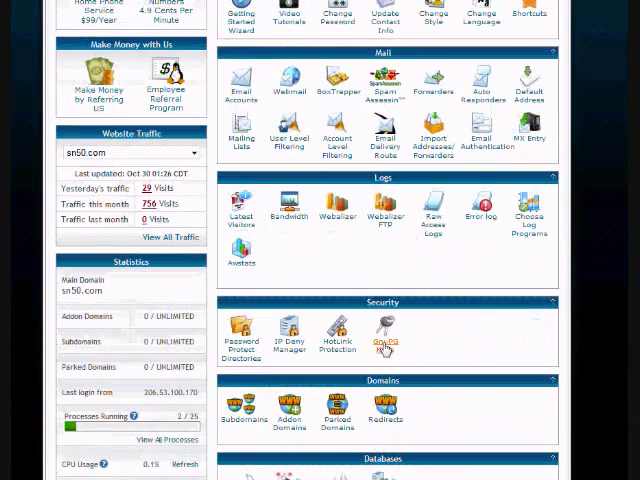
pyautogui.scroll(-3)
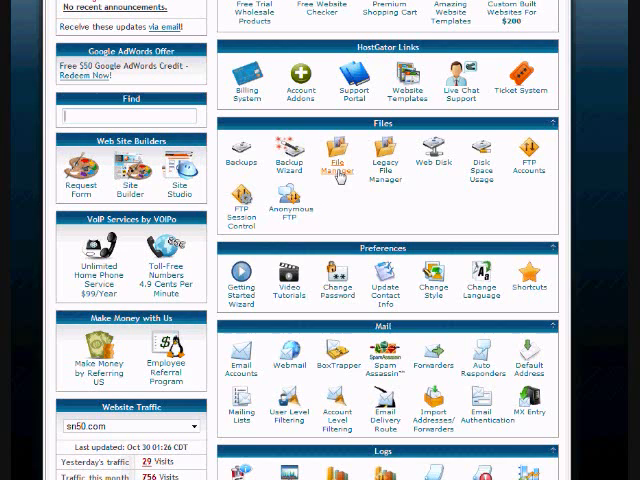
pyautogui.click(338, 156)
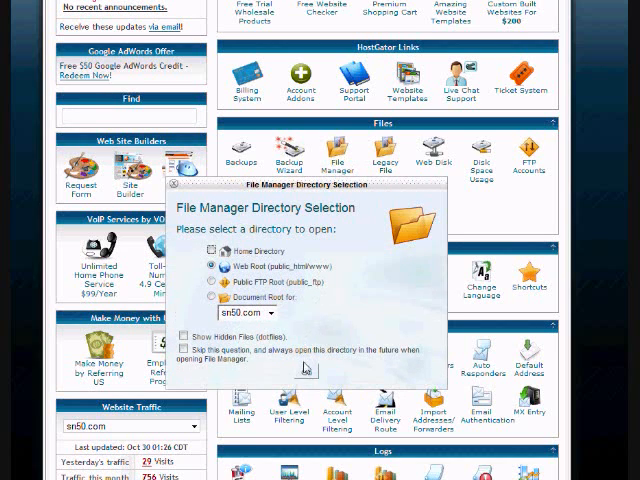
pyautogui.click(308, 368)
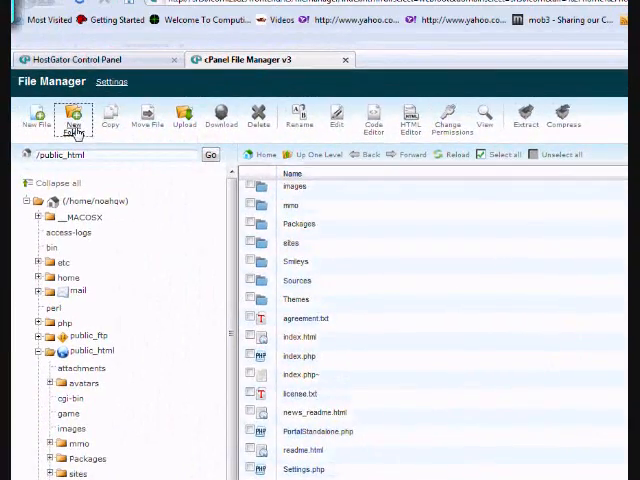
# Create a new folder named myforums in public_html and open it.
pyautogui.click(74, 116)
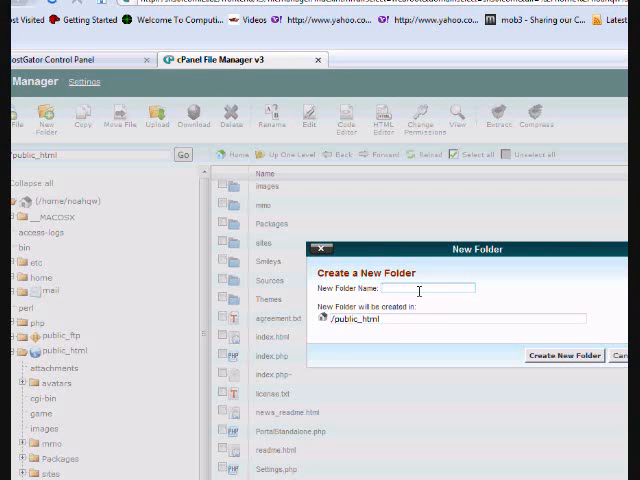
pyautogui.write('my')
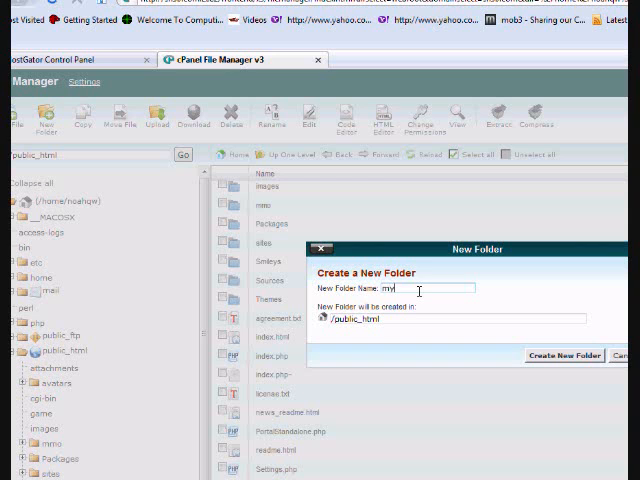
pyautogui.write('forums')
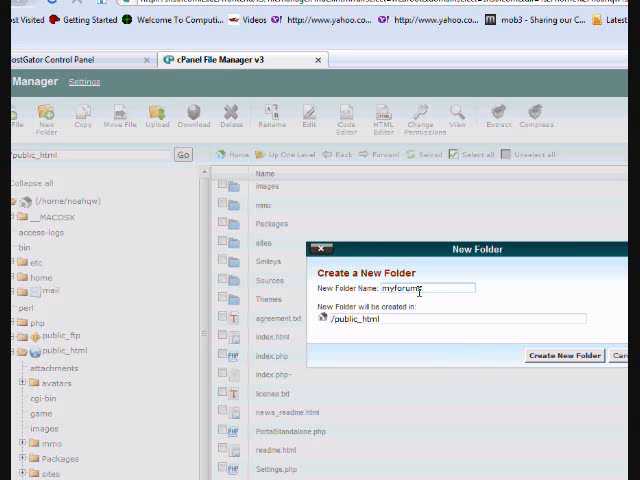
pyautogui.click(564, 356)
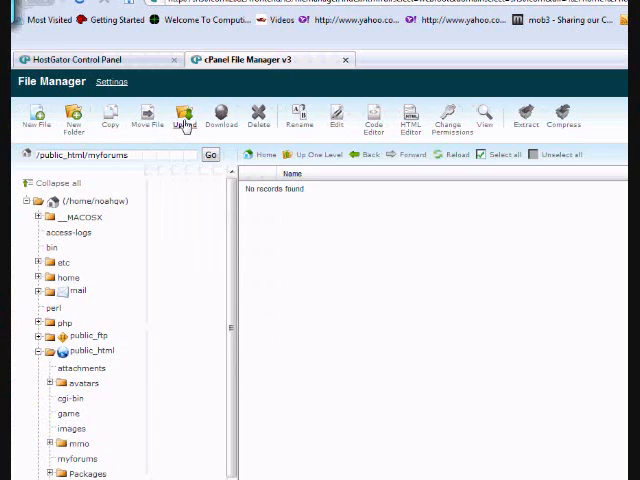
pyautogui.click(184, 116)
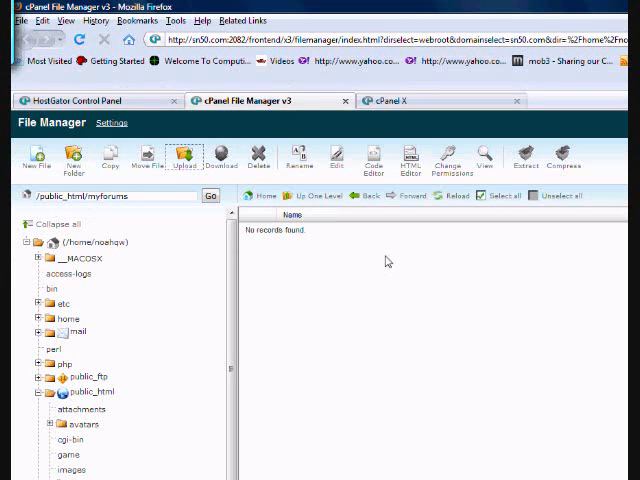
pyautogui.moveTo(390, 110)
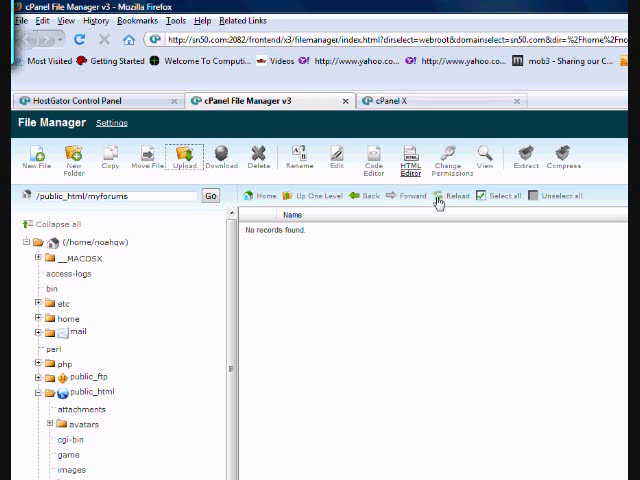
# Upload the smf_1-1-10_install zip into the myforums folder and close the finished upload page.
pyautogui.click(184, 156)
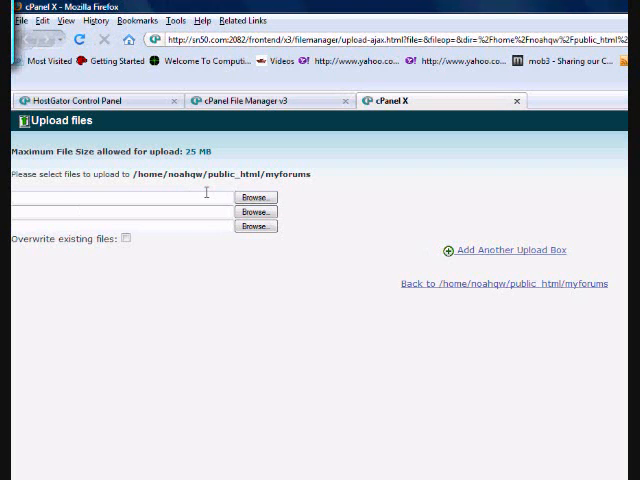
pyautogui.click(254, 196)
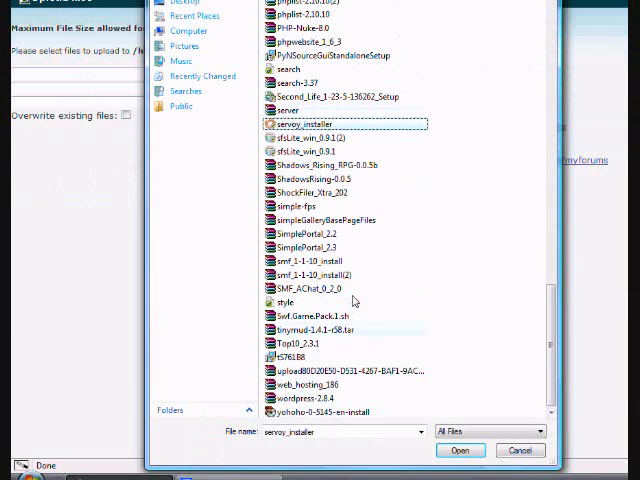
pyautogui.click(296, 208)
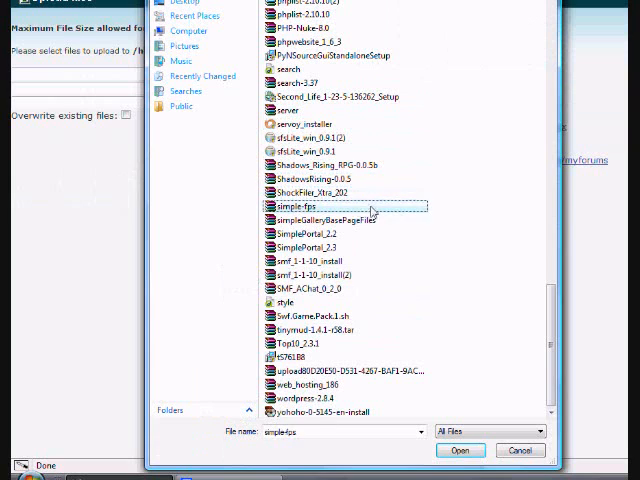
pyautogui.click(304, 232)
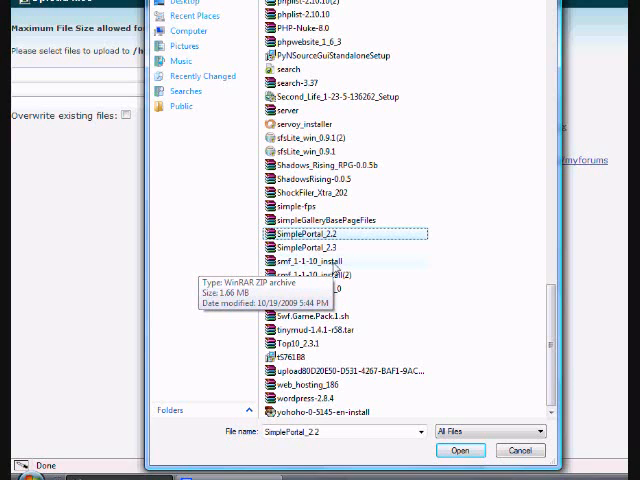
pyautogui.click(460, 450)
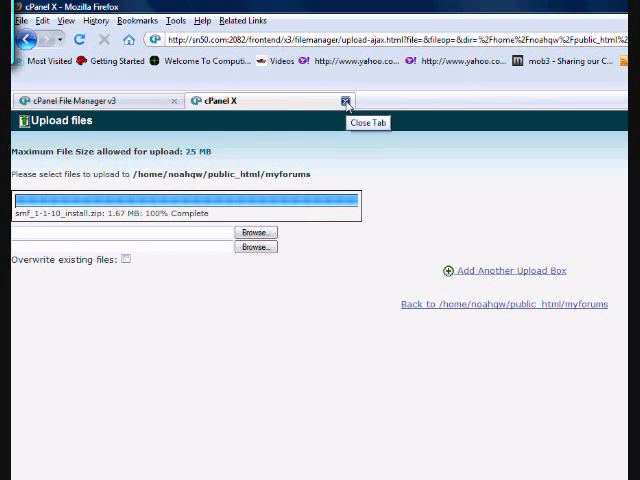
pyautogui.click(344, 100)
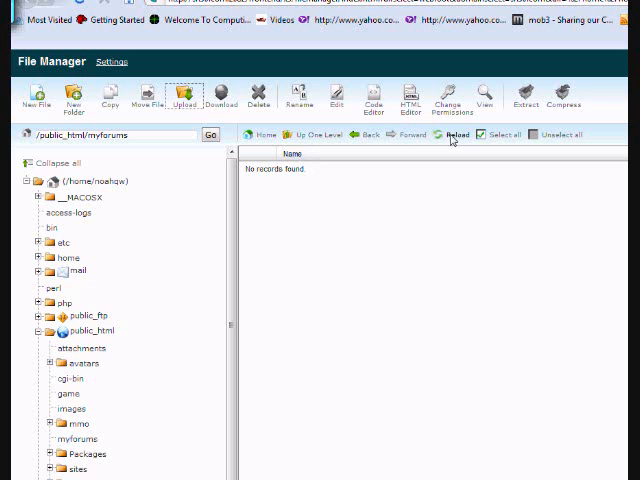
# Extract the SMF install zip into /public_html/myforums and dismiss the extraction results.
pyautogui.click(452, 136)
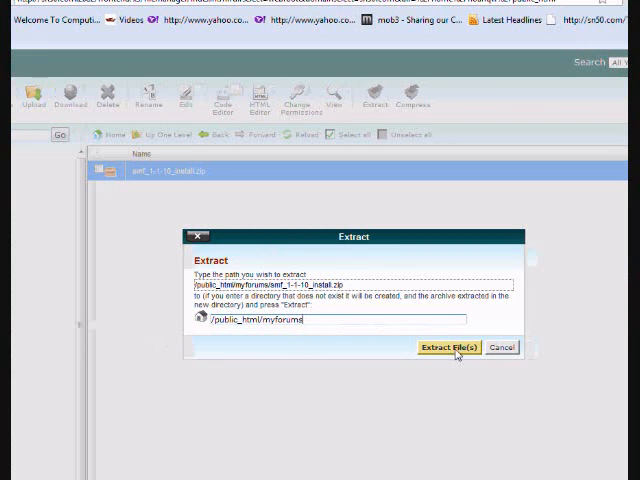
pyautogui.click(452, 348)
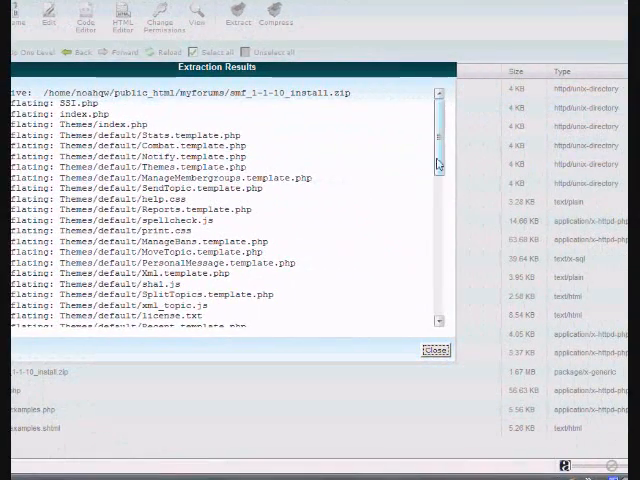
pyautogui.scroll(-3)
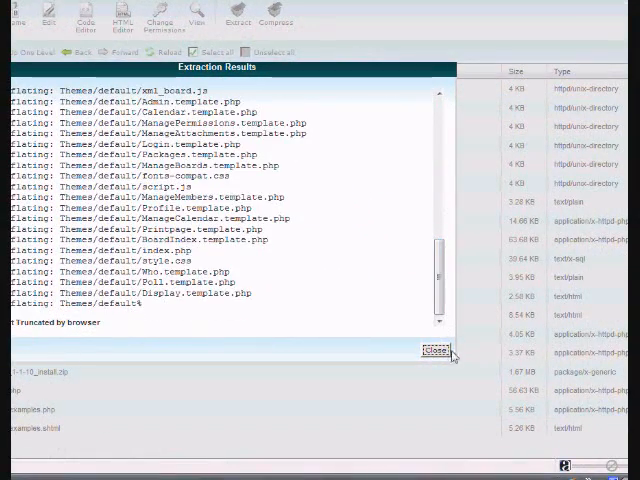
pyautogui.click(436, 352)
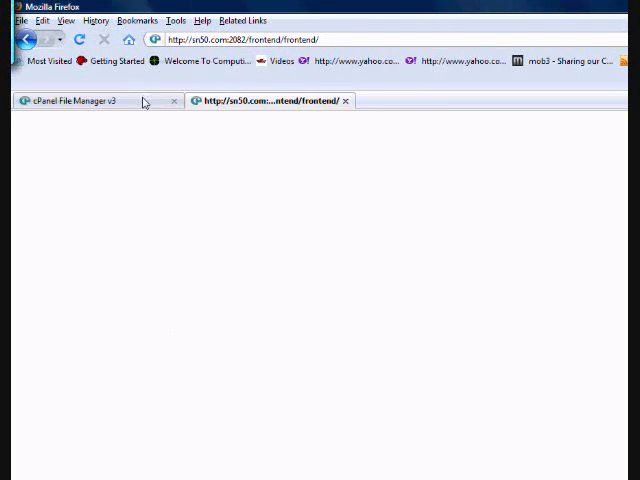
# Return to the cPanel home and open the MySQL Databases section.
pyautogui.click(90, 100)
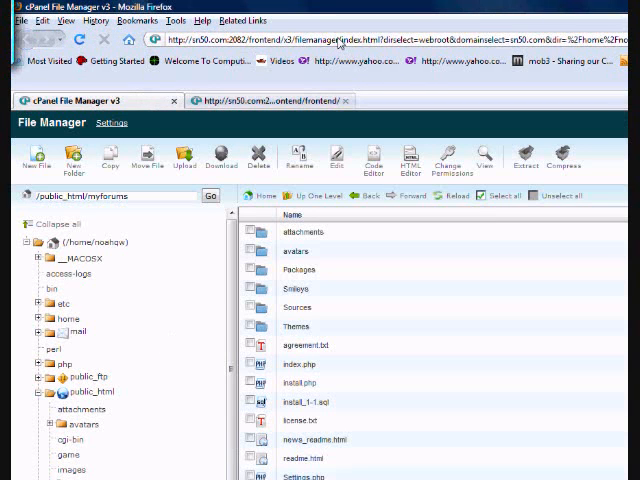
pyautogui.moveTo(250, 52)
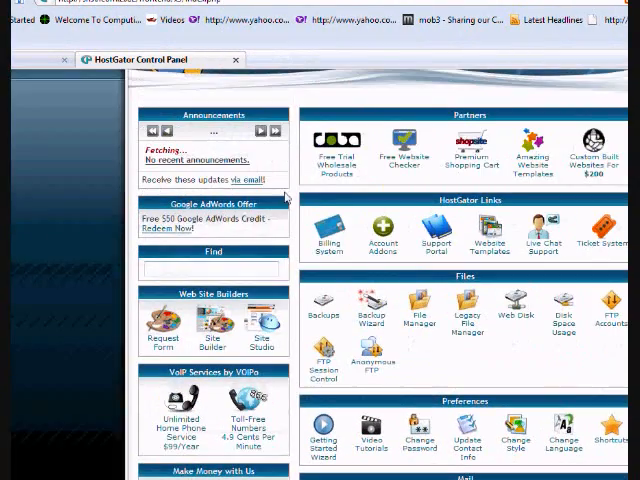
pyautogui.scroll(-3)
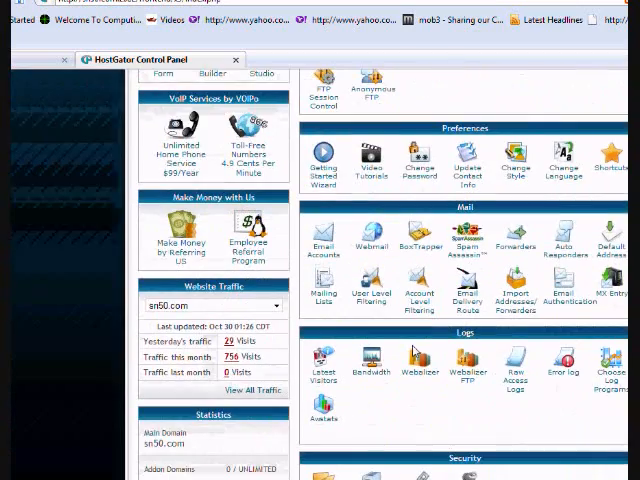
pyautogui.scroll(-3)
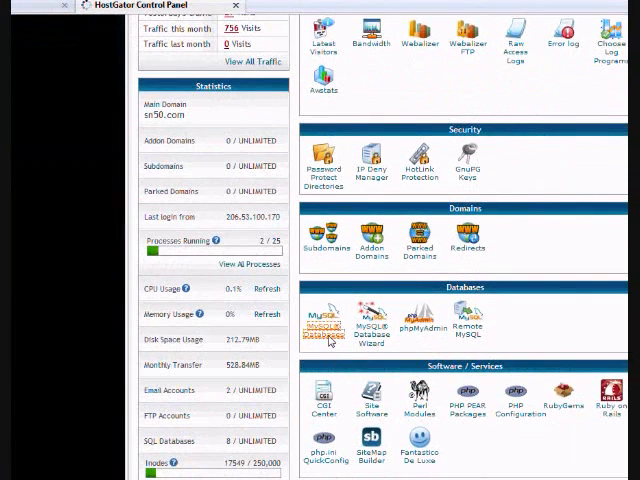
pyautogui.click(322, 316)
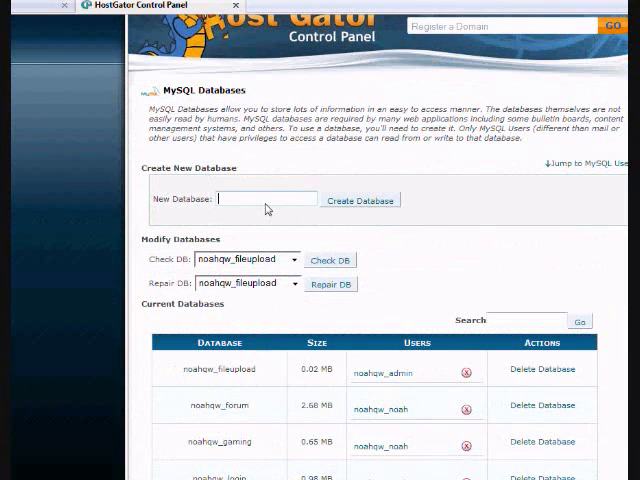
# Create a MySQL database named myforum and go back to the databases page.
pyautogui.write('myforum')
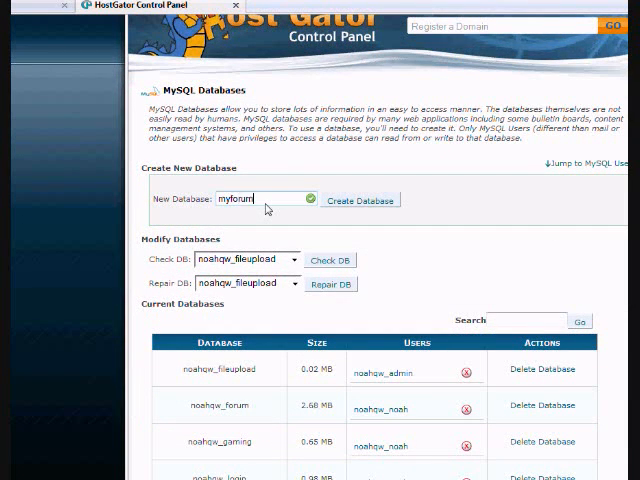
pyautogui.click(360, 200)
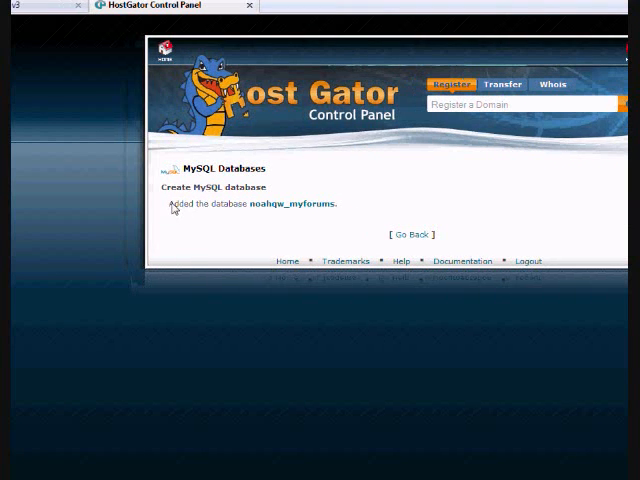
pyautogui.click(410, 234)
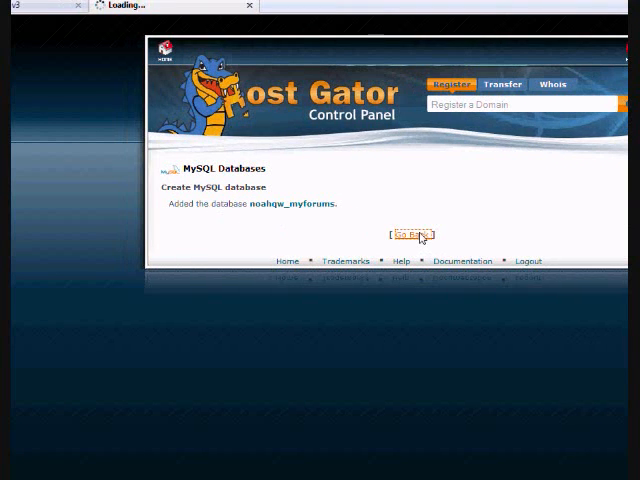
pyautogui.click(406, 236)
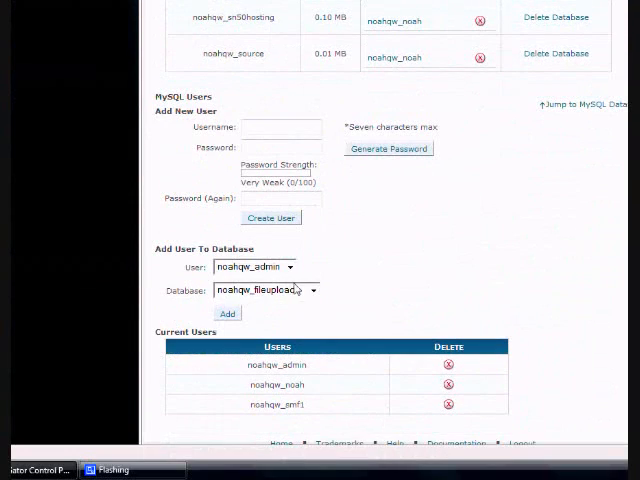
# Attach the chosen database user to the myforums database, then open a new blank browser tab.
pyautogui.click(256, 268)
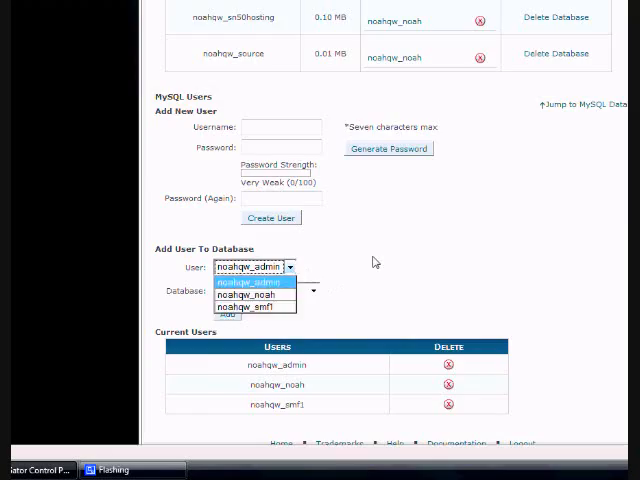
pyautogui.scroll(3)
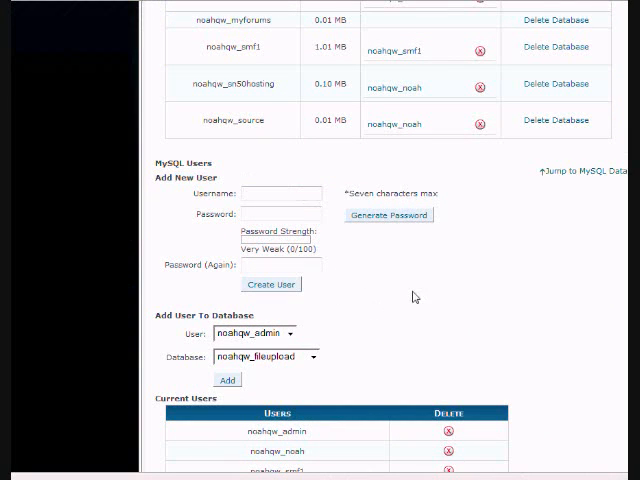
pyautogui.scroll(-3)
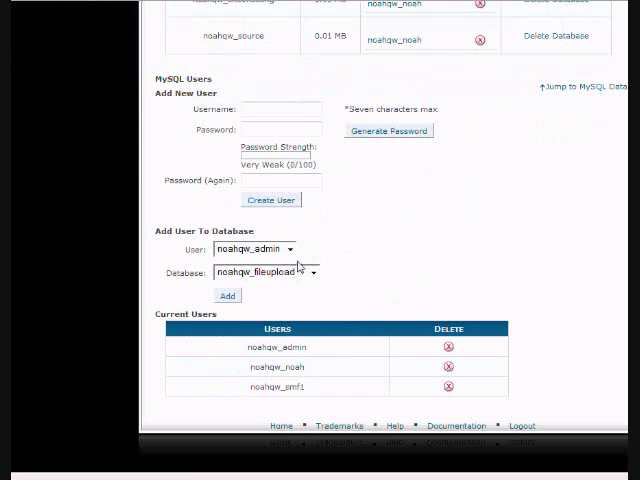
pyautogui.moveTo(322, 272)
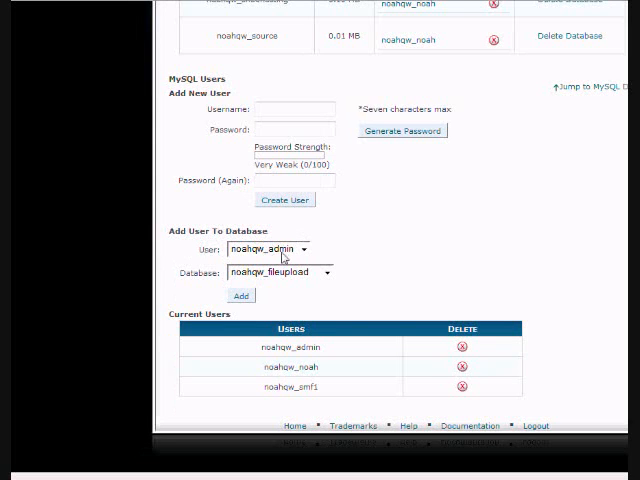
pyautogui.click(272, 248)
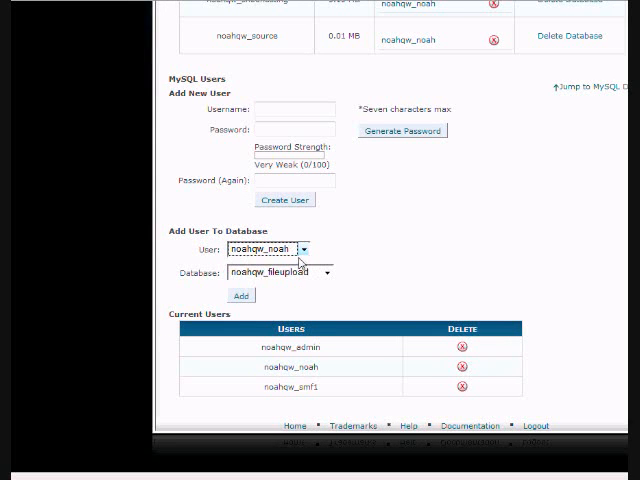
pyautogui.click(280, 272)
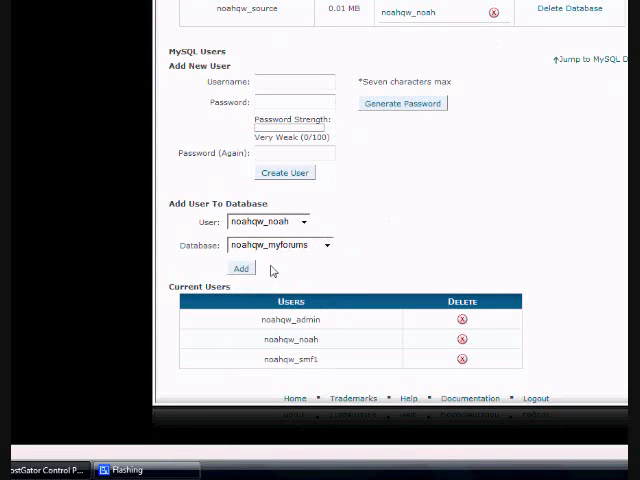
pyautogui.click(240, 268)
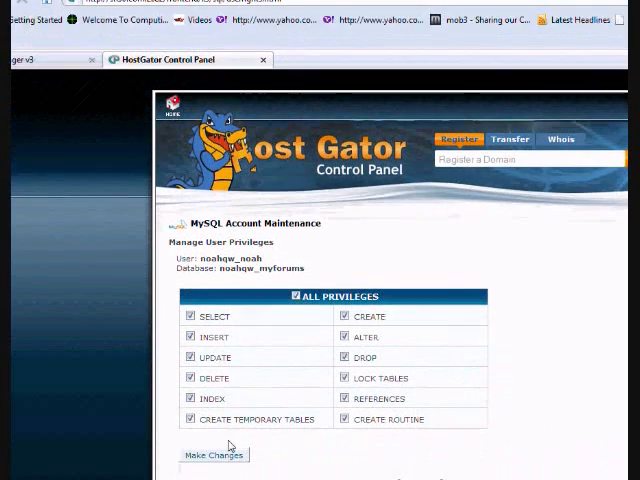
pyautogui.click(212, 456)
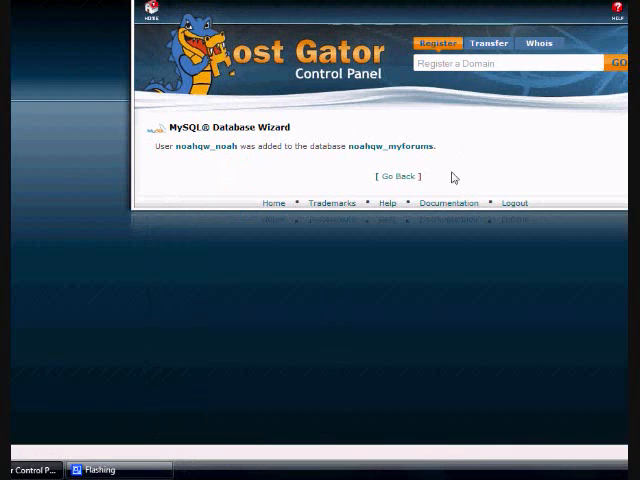
pyautogui.click(396, 176)
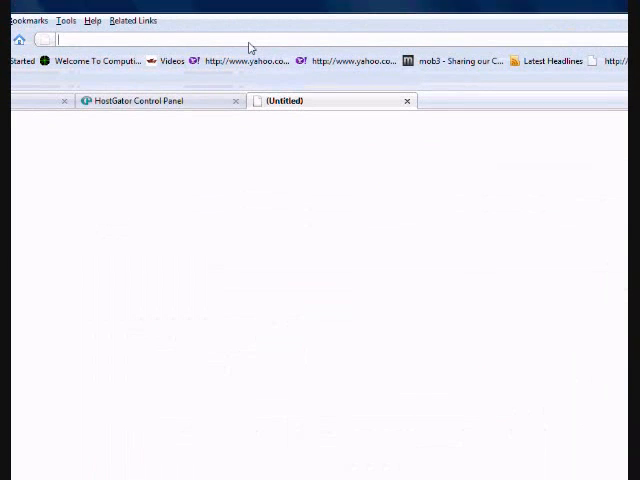
# Load the installer at sn50.com/myforums and name the forum SN50's Forums.
pyautogui.write('sn50')
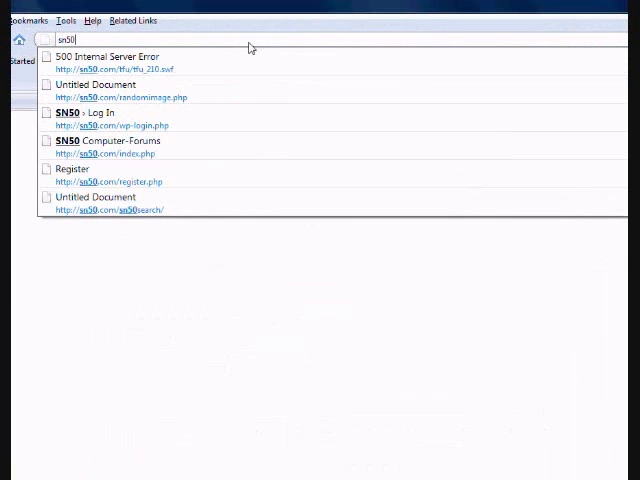
pyautogui.write('.com/my')
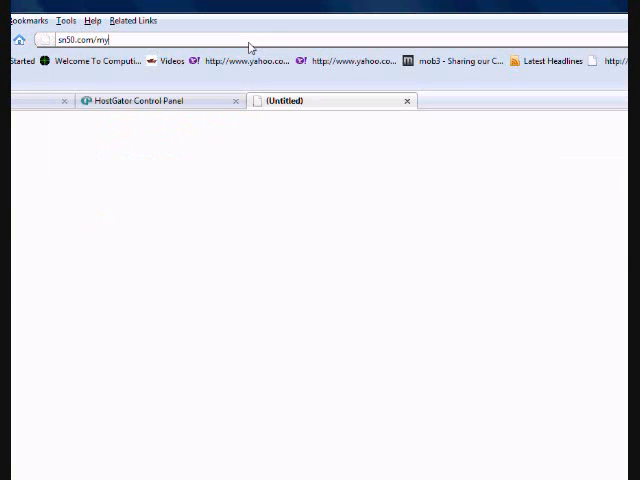
pyautogui.write('forum')
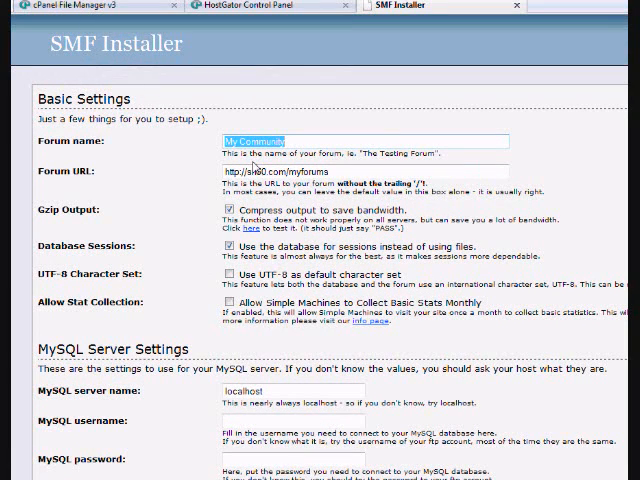
pyautogui.write("SN50'S F")
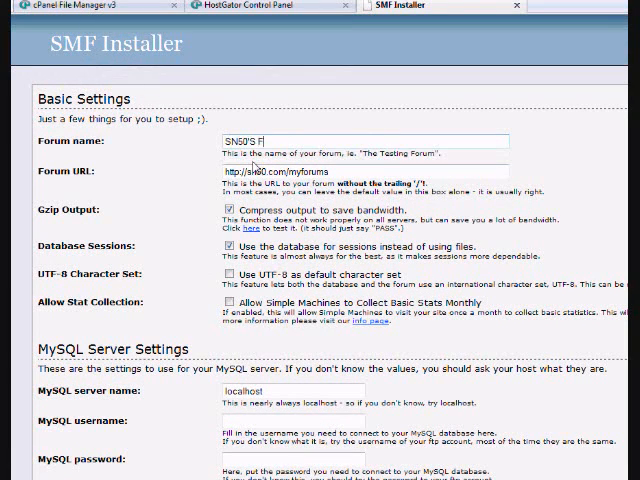
pyautogui.write('orums')
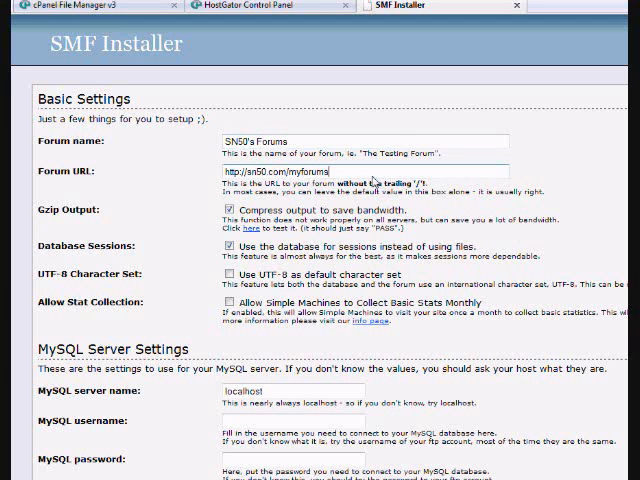
pyautogui.scroll(-3)
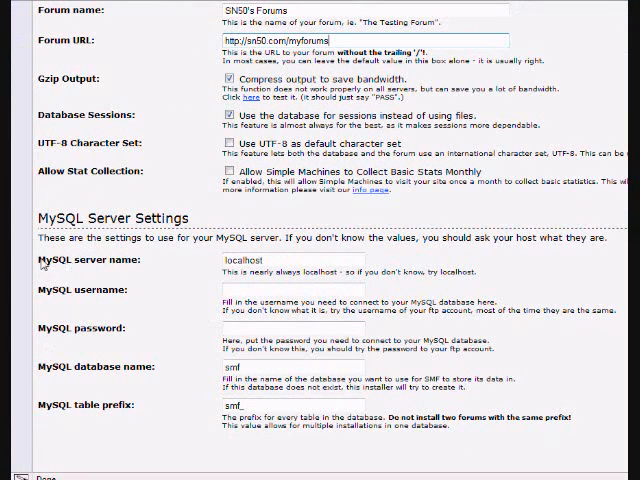
# Fill in the MySQL username, password and database name, then proceed to the administrator account step.
pyautogui.tripleClick(244, 260)
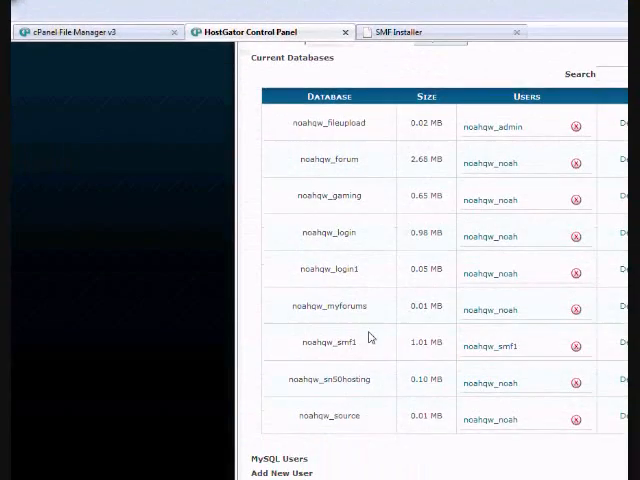
pyautogui.scroll(-3)
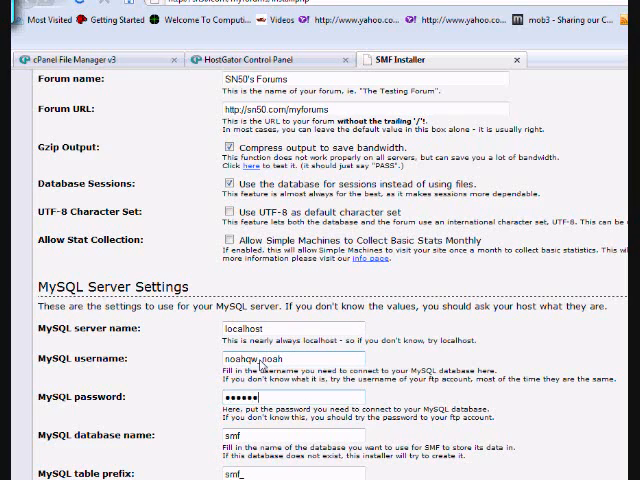
pyautogui.scroll(-3)
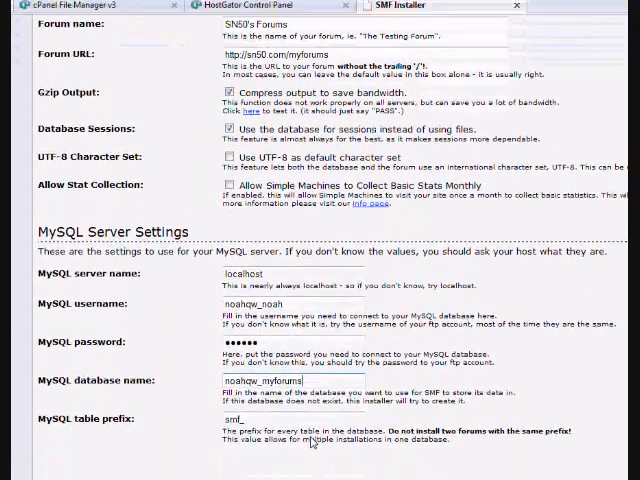
pyautogui.scroll(-3)
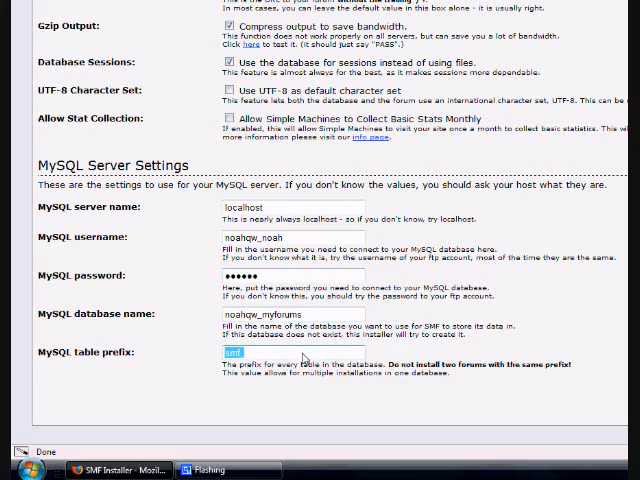
pyautogui.scroll(3)
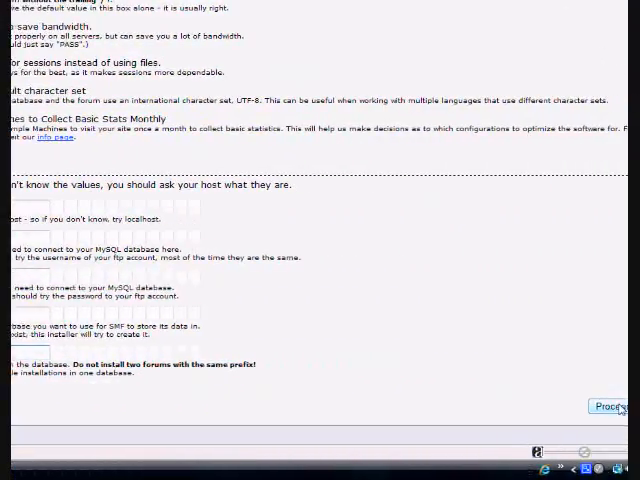
pyautogui.click(612, 404)
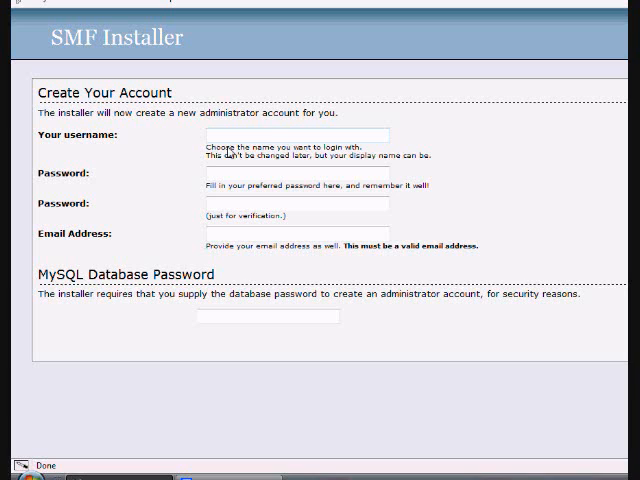
pyautogui.write('admin')
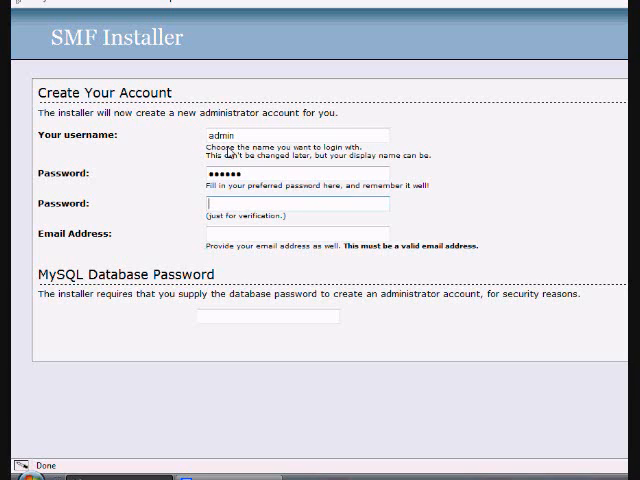
pyautogui.write('••••••')
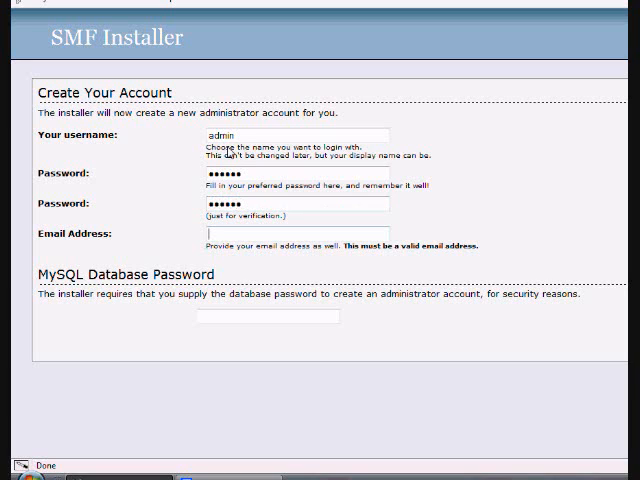
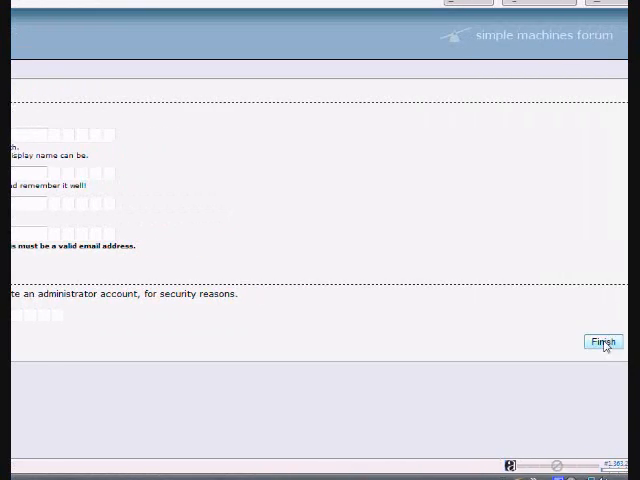
pyautogui.click(602, 342)
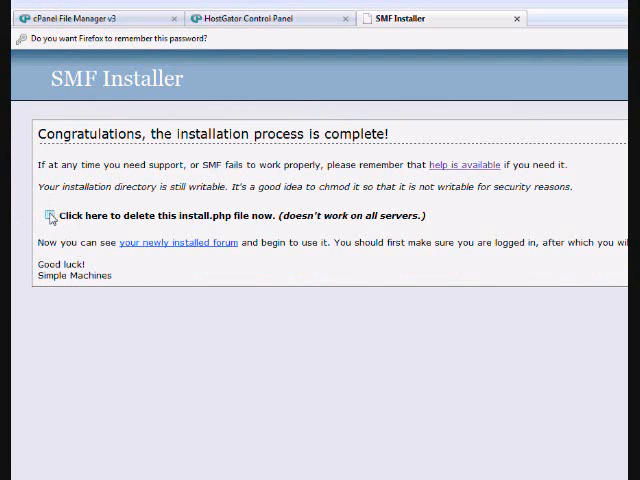
# Glance at the Simple Machines home tab and return to the installer's Congratulations page.
pyautogui.click(52, 216)
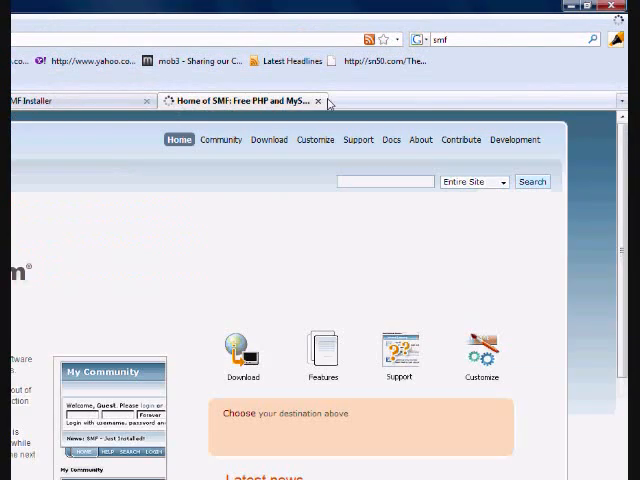
pyautogui.click(44, 100)
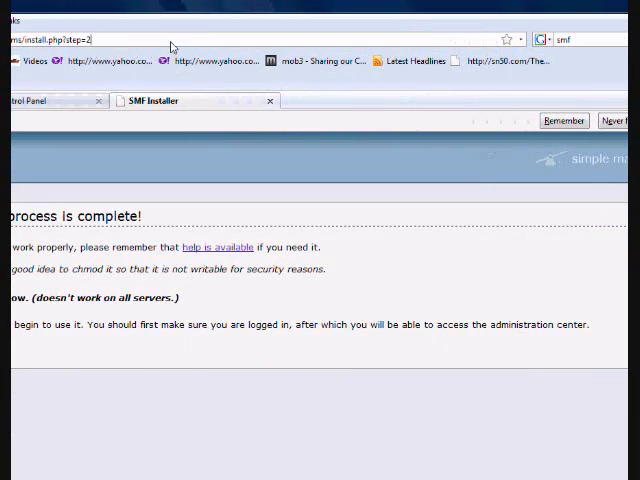